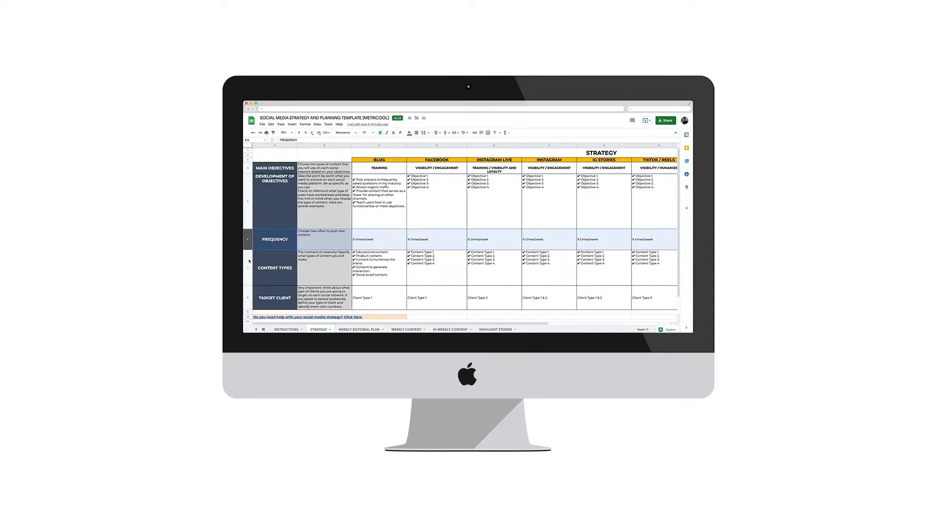
Review the strategy's FREQUENCY and TARGET CLIENT rows, then switch to the WEEKLY CONTENT sheet
click(275, 297)
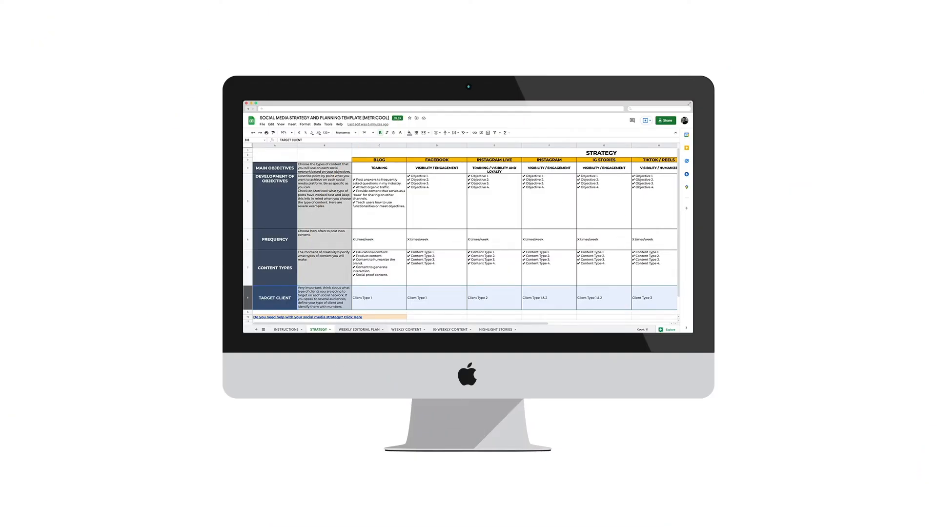
click(358, 330)
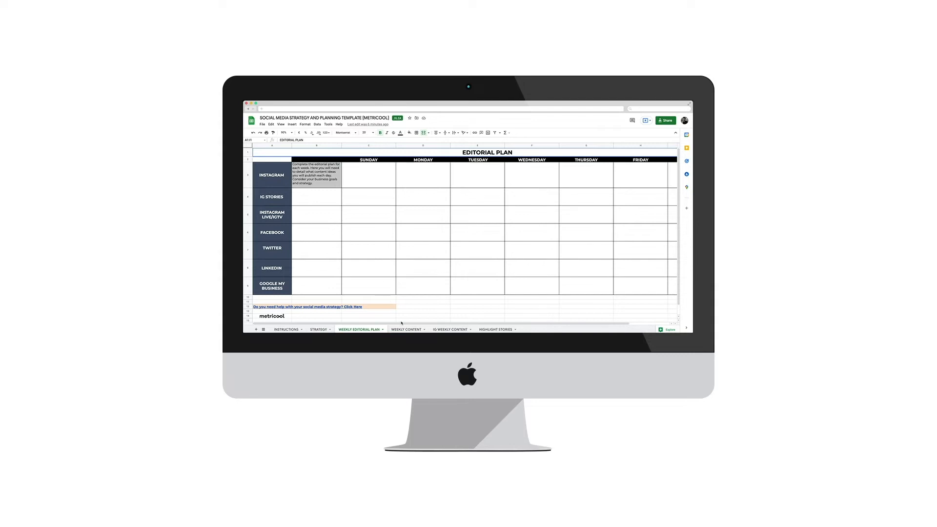
click(407, 330)
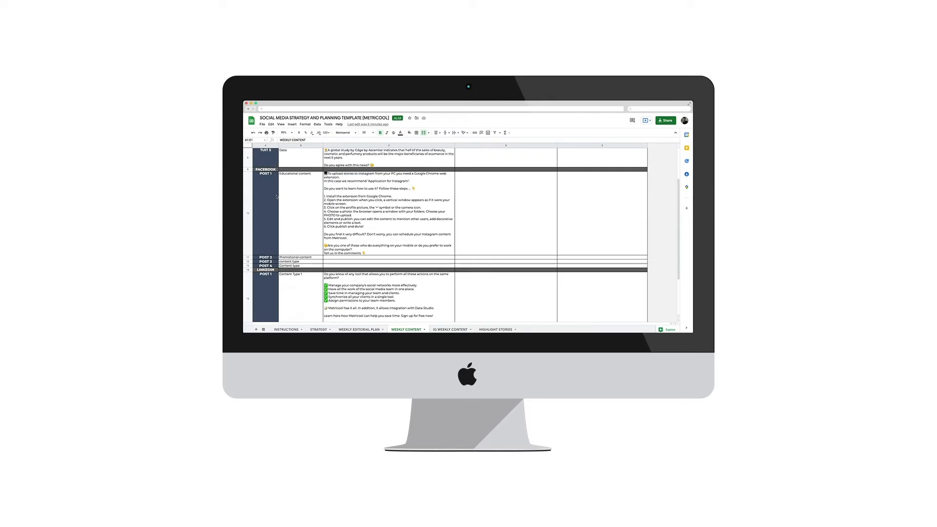
Open the IG WEEKLY CONTENT sheet and scroll down to its STORIES CONTENT section
scroll(up, 3)
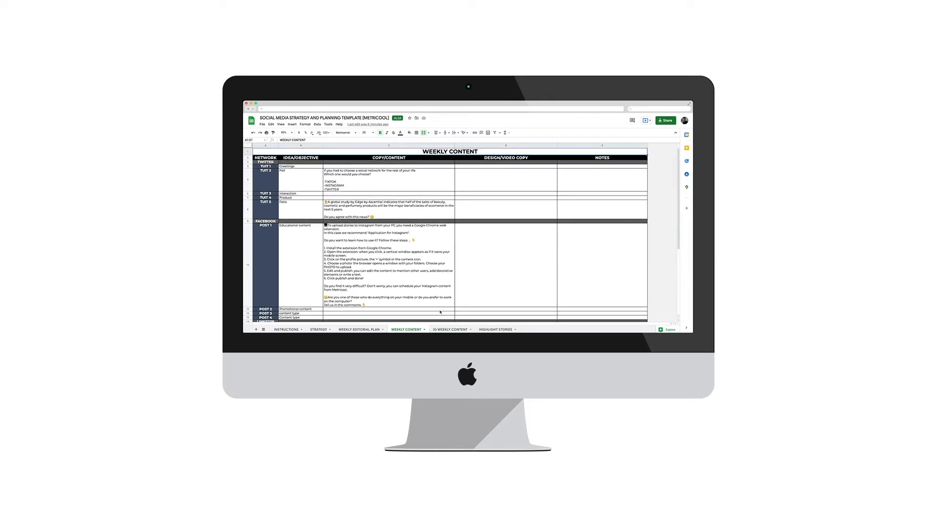
click(450, 329)
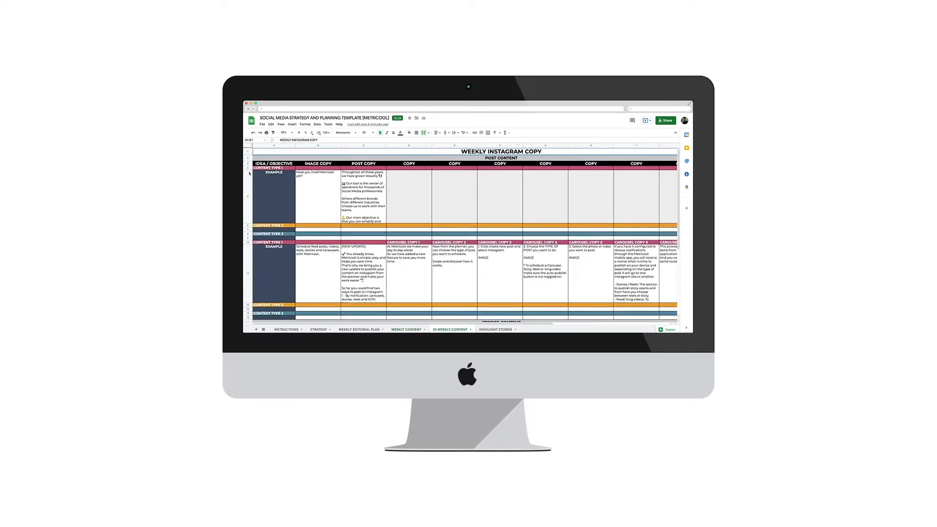
scroll(down, 3)
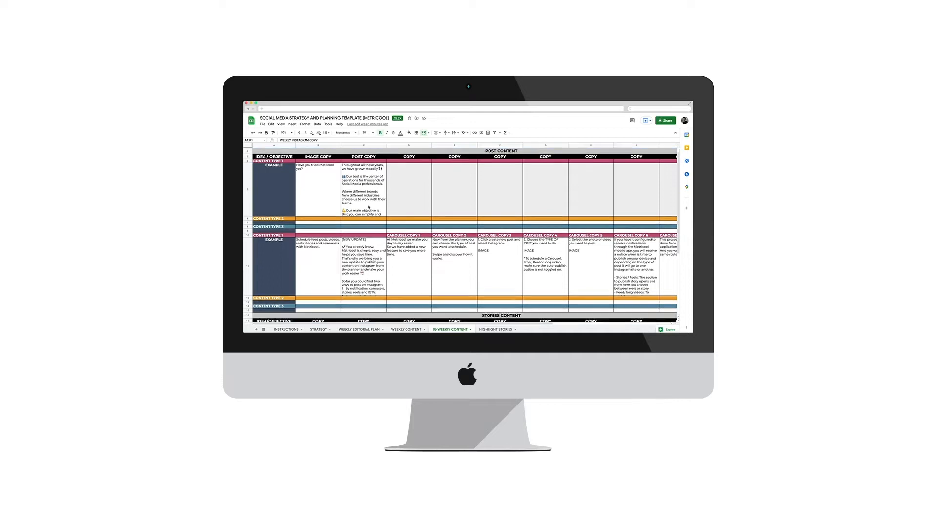
scroll(down, 3)
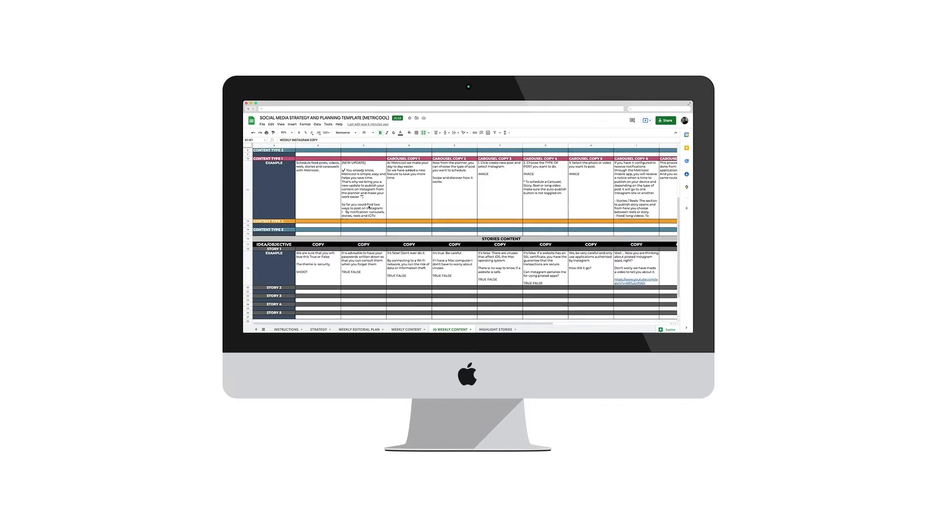
scroll(down, 3)
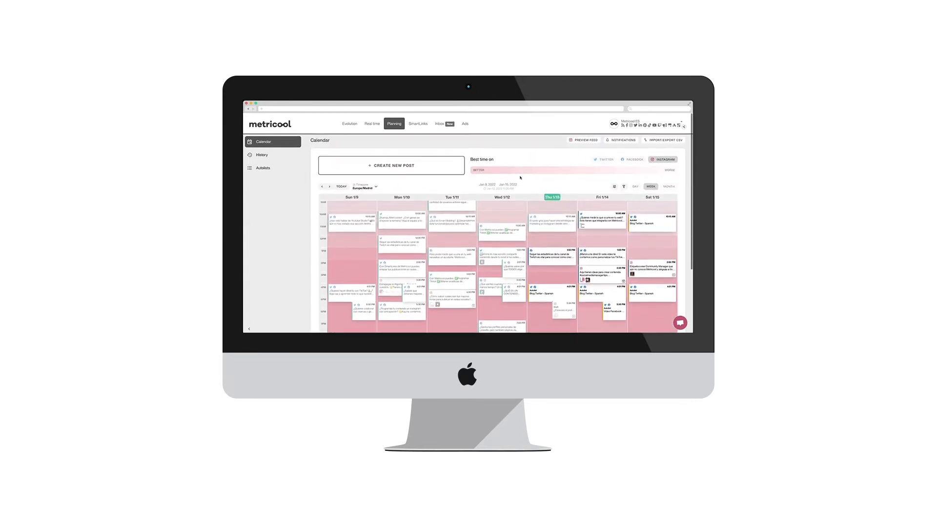
Open the Create new post dialog from Metricool's Planning calendar
click(391, 166)
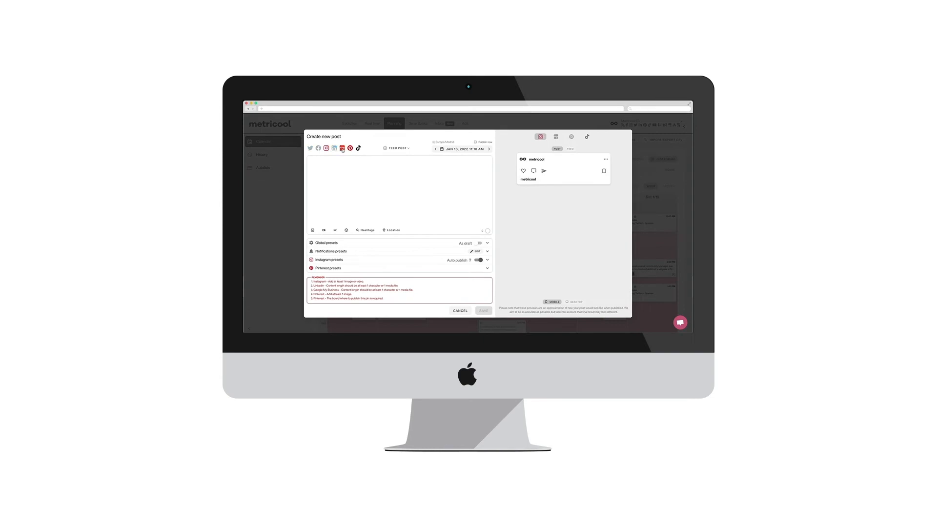
Open the hashtag search in the new post and display suggested hashtags
click(364, 230)
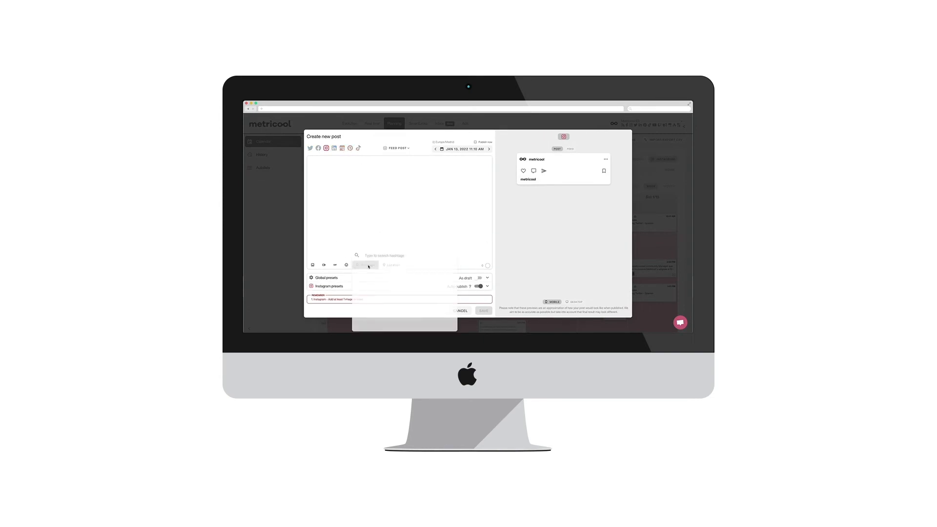
click(385, 255)
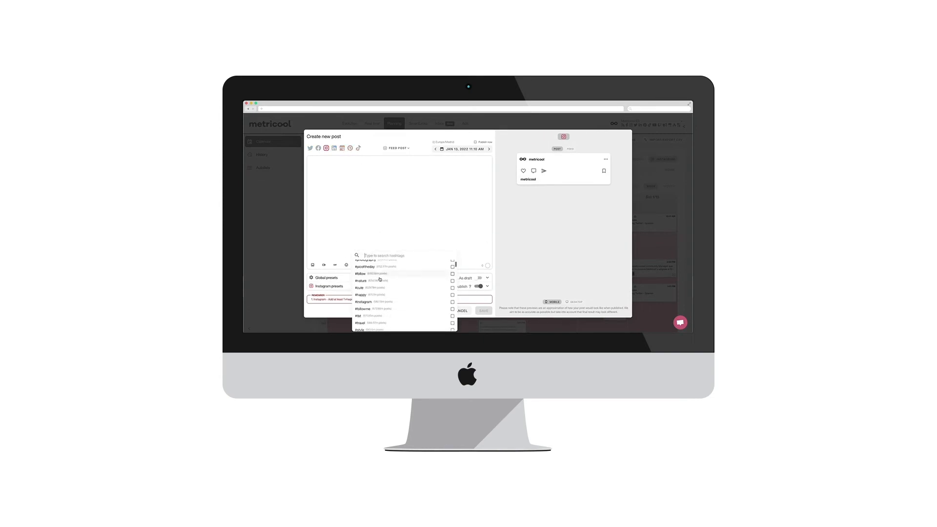